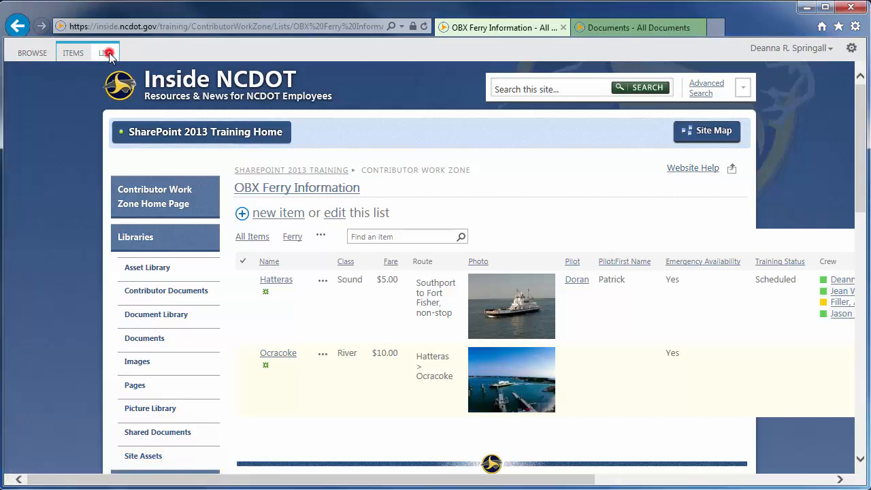
# Step: Rename the list's Name column to Ferry Name via List Settings and return to the list
pyautogui.click(106, 52)
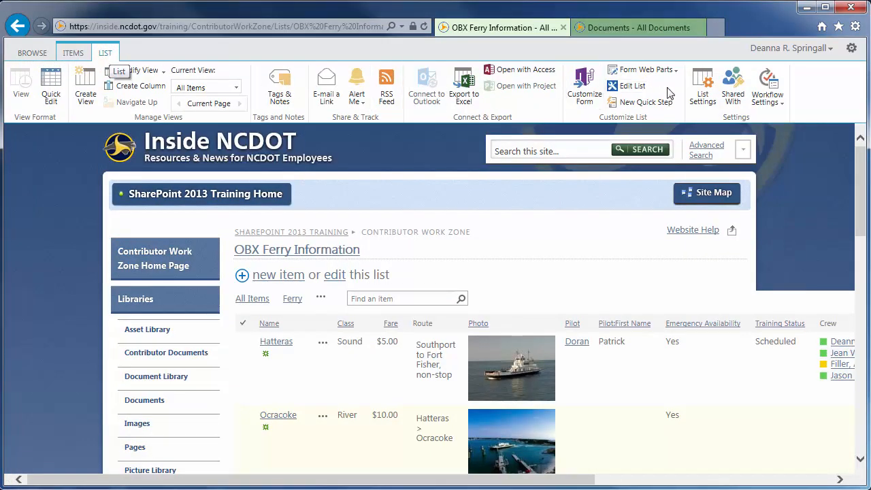
pyautogui.click(702, 84)
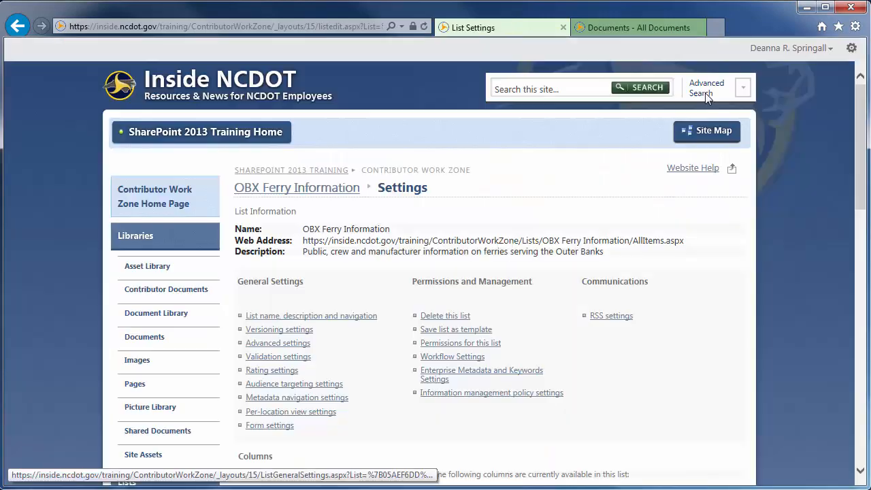
pyautogui.scroll(-3)
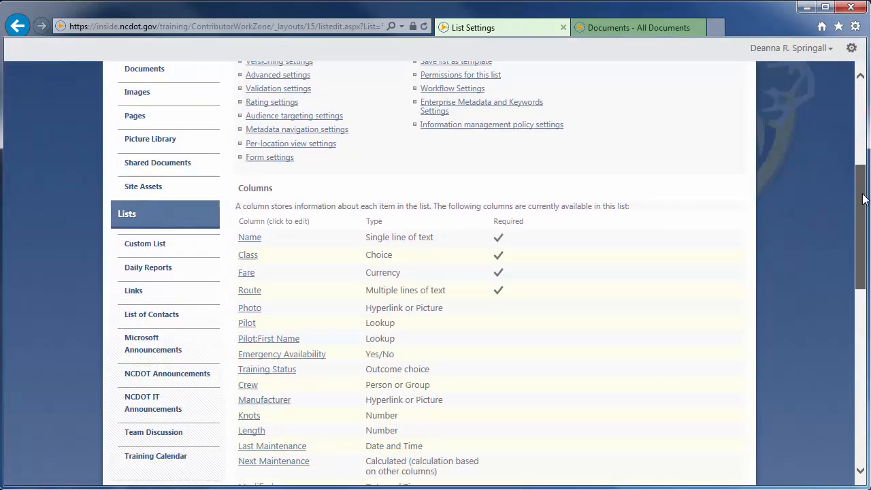
pyautogui.scroll(-3)
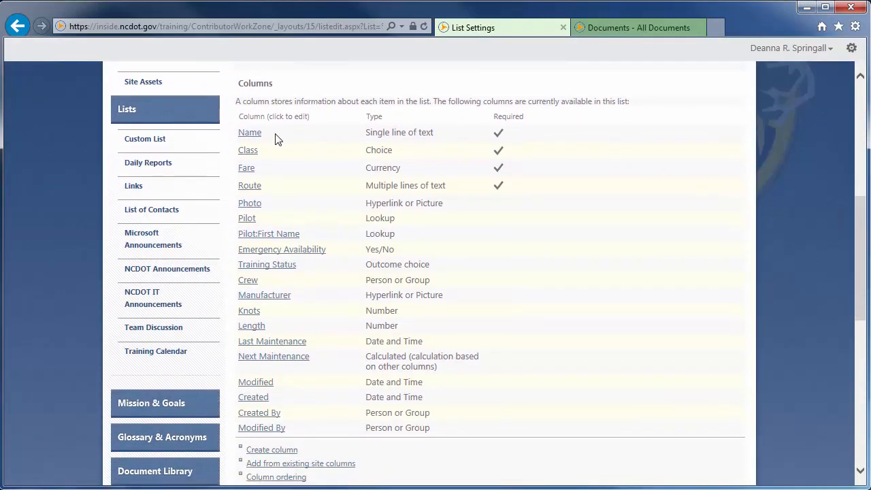
pyautogui.click(249, 132)
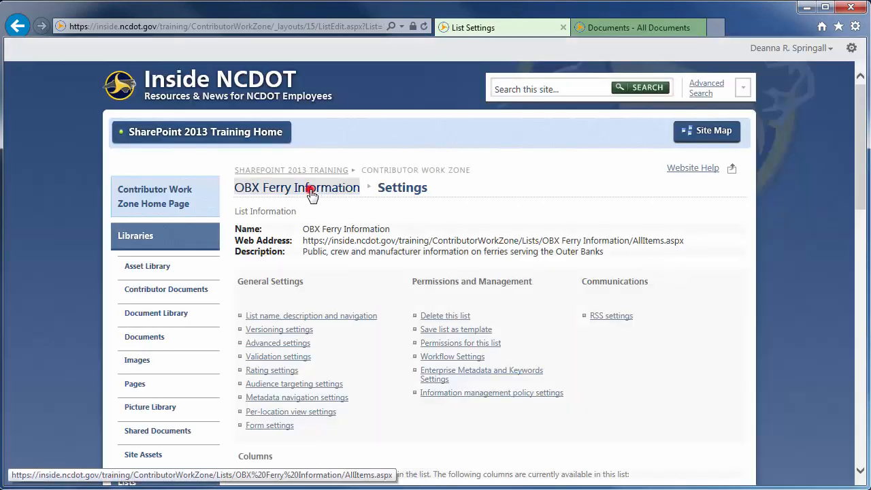
pyautogui.click(296, 188)
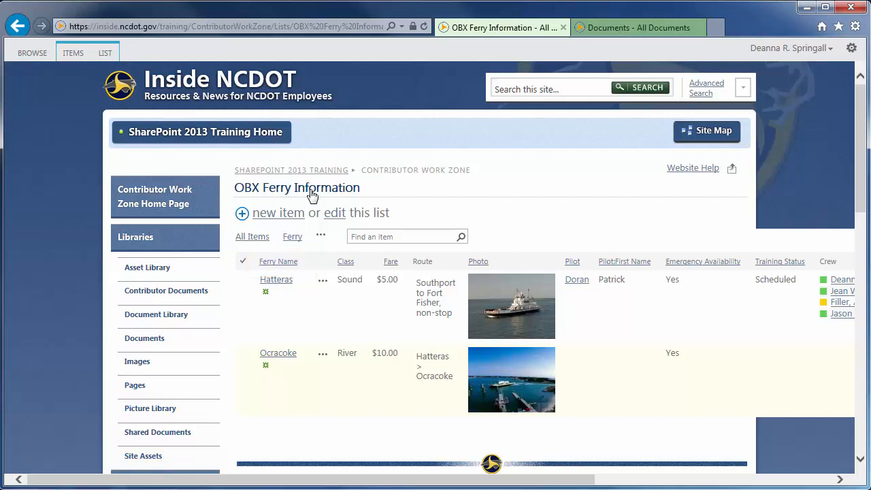
# Step: Reach the Training Status column's edit page from List Settings
pyautogui.click(105, 51)
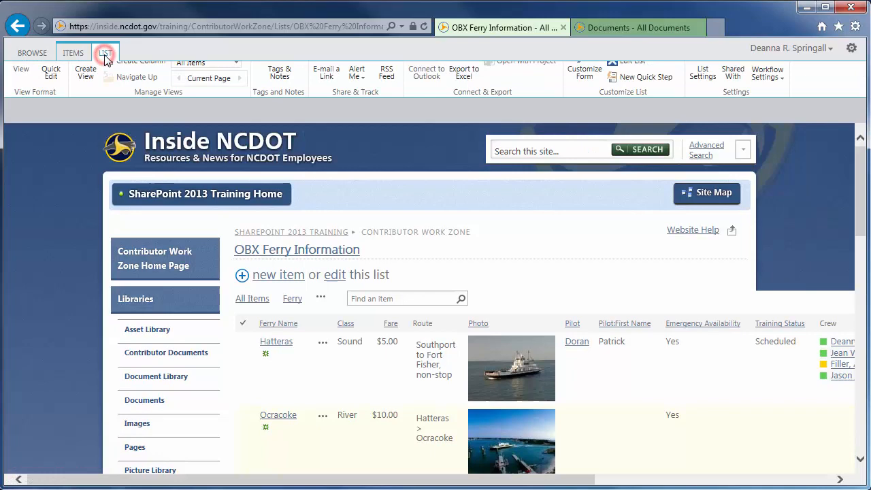
pyautogui.click(105, 51)
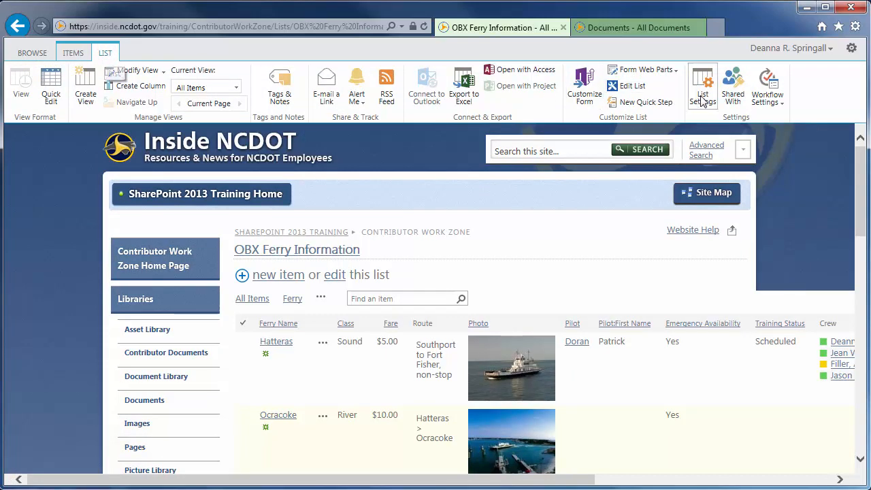
pyautogui.click(702, 84)
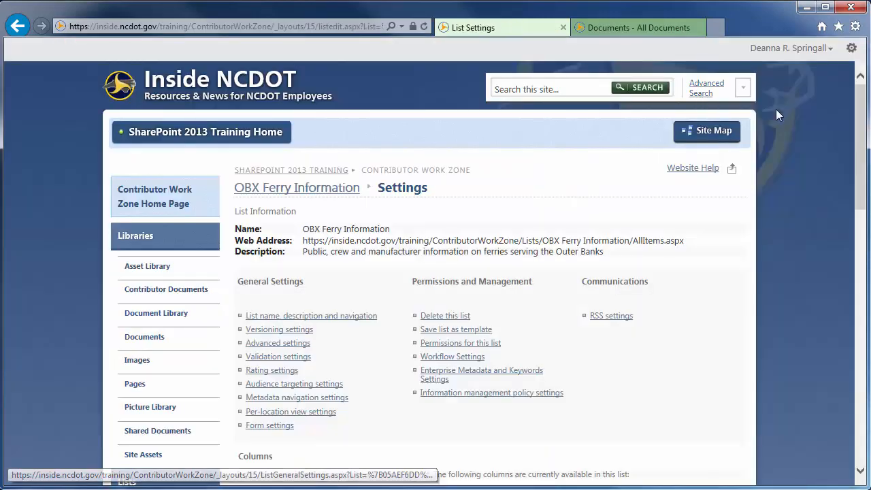
pyautogui.scroll(-3)
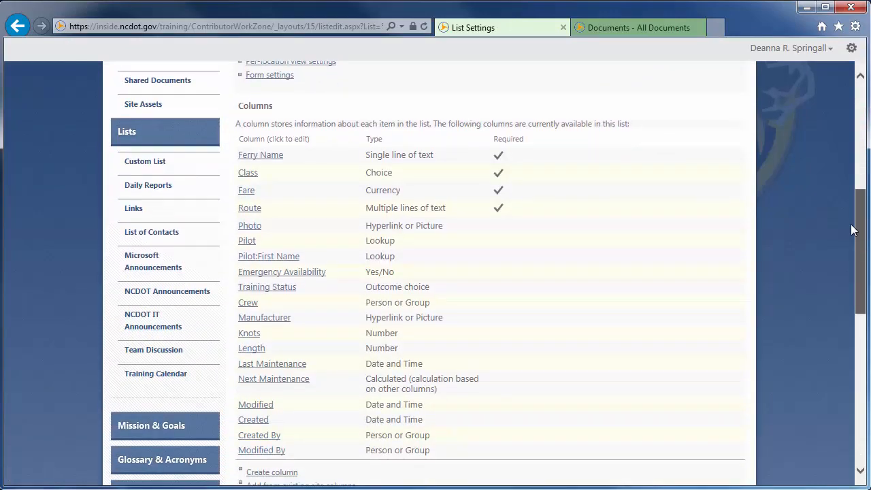
pyautogui.scroll(-3)
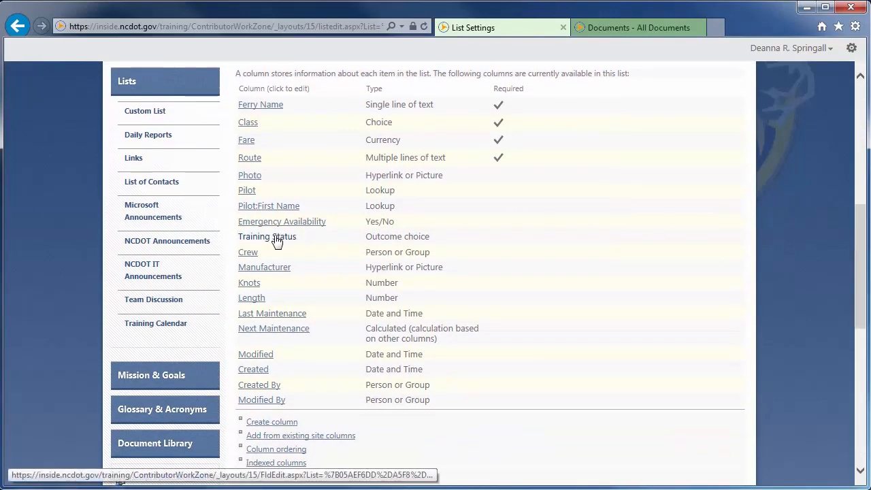
pyautogui.click(266, 237)
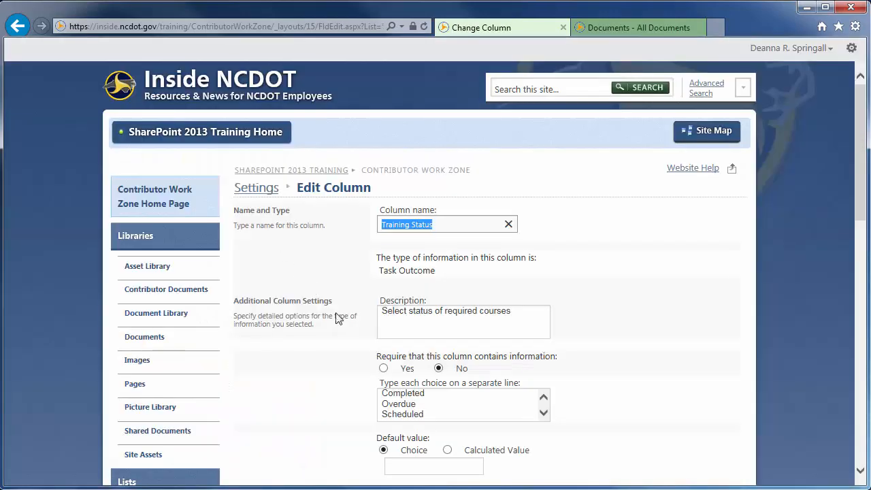
# Step: Require a value for Training Status and add the choice Not Scheduled, then save
pyautogui.click(384, 367)
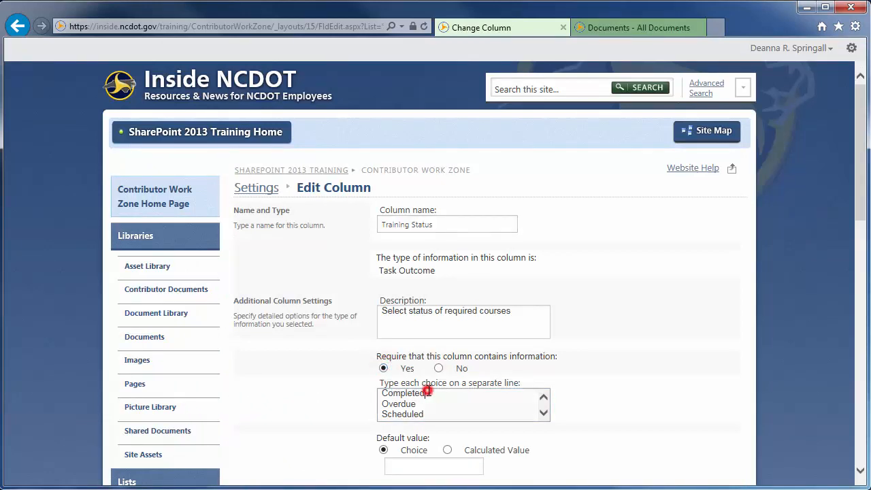
pyautogui.write('Not Scheduled')
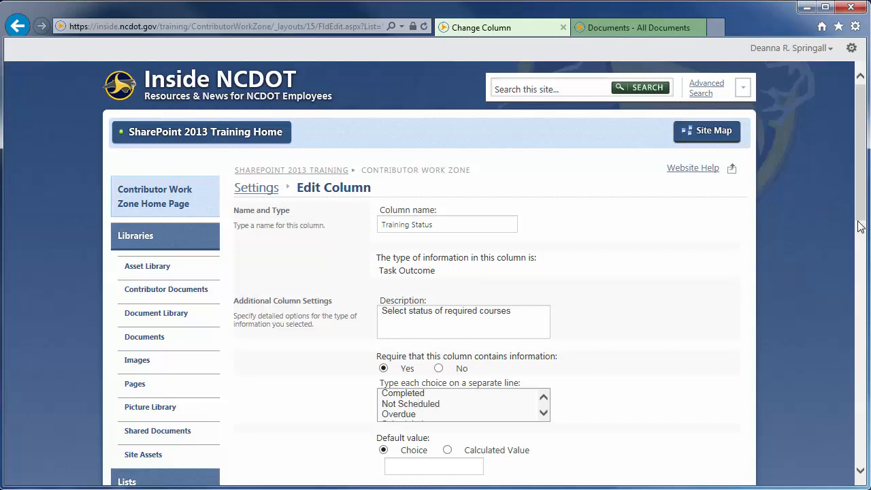
pyautogui.scroll(-3)
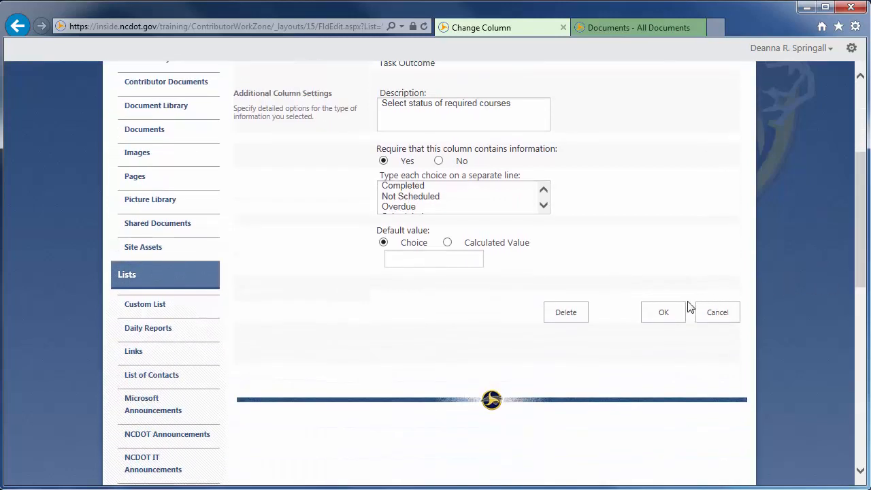
pyautogui.click(663, 312)
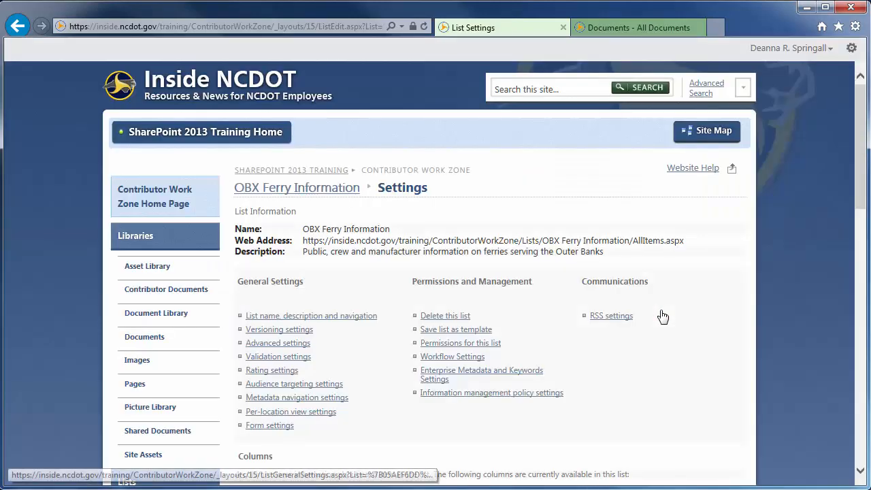
# Step: Edit the Ocracoke ferry item and choose Wilder as its pilot
pyautogui.click(296, 188)
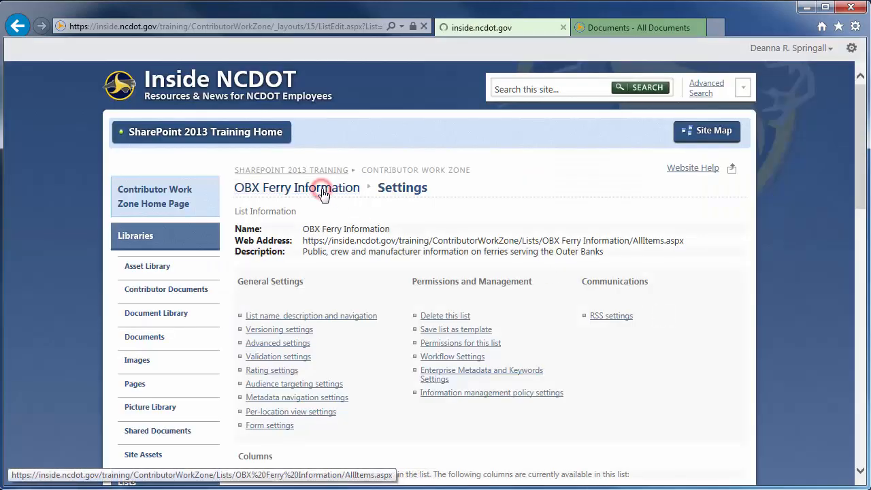
pyautogui.click(297, 188)
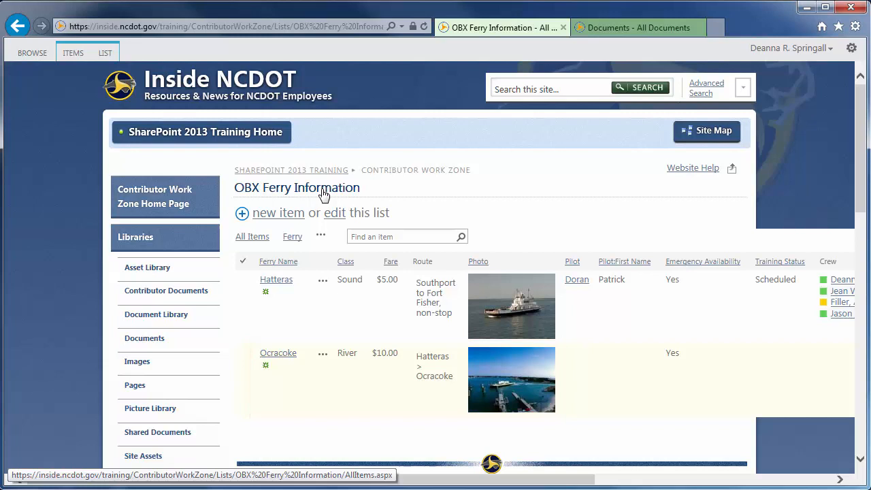
pyautogui.moveTo(324, 202)
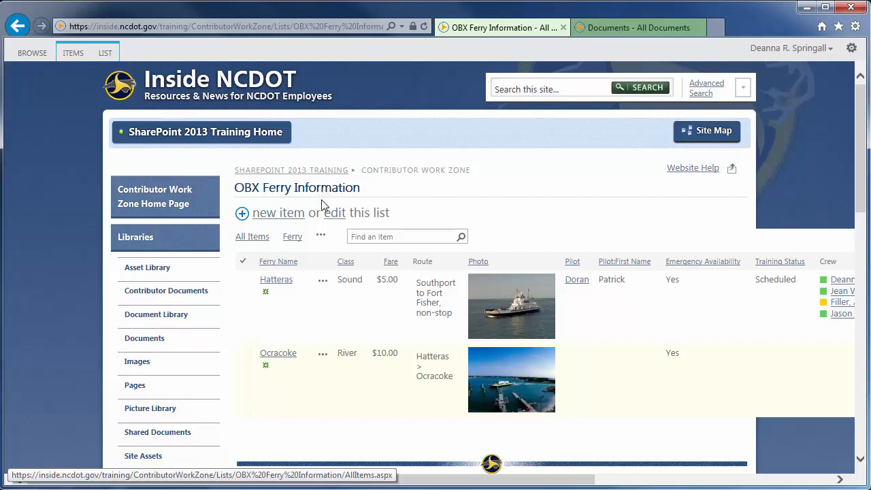
pyautogui.click(321, 354)
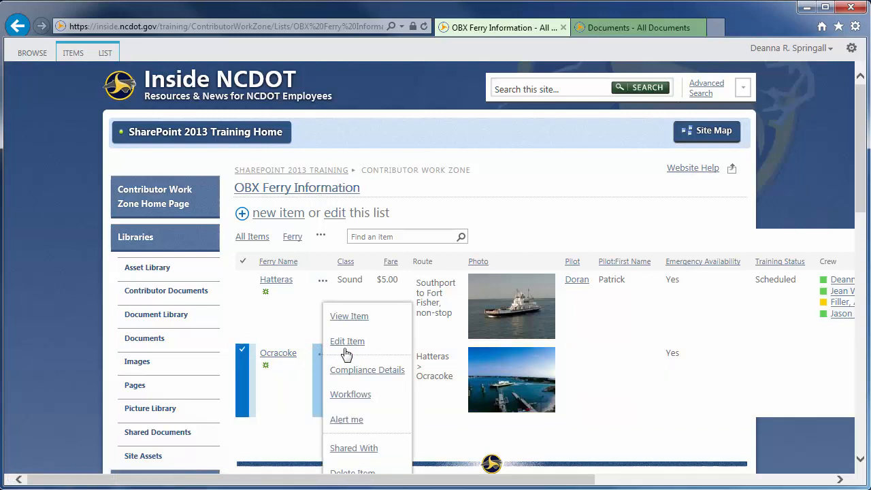
pyautogui.click(346, 340)
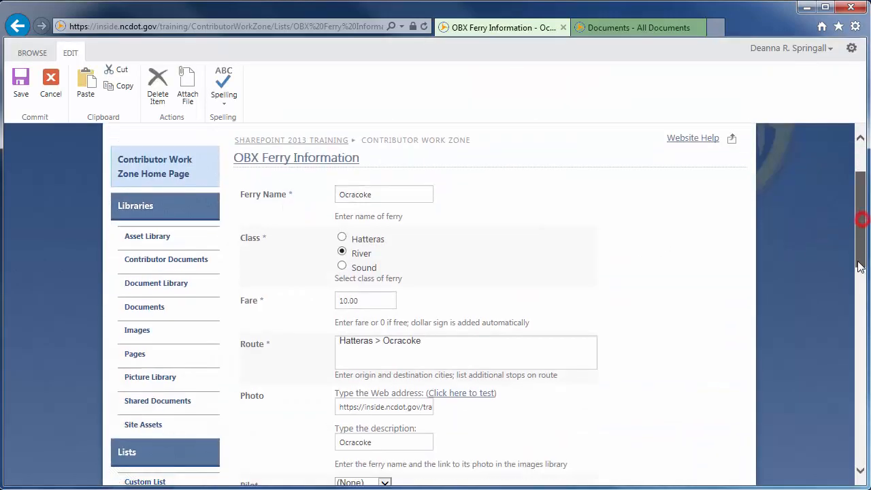
pyautogui.scroll(-3)
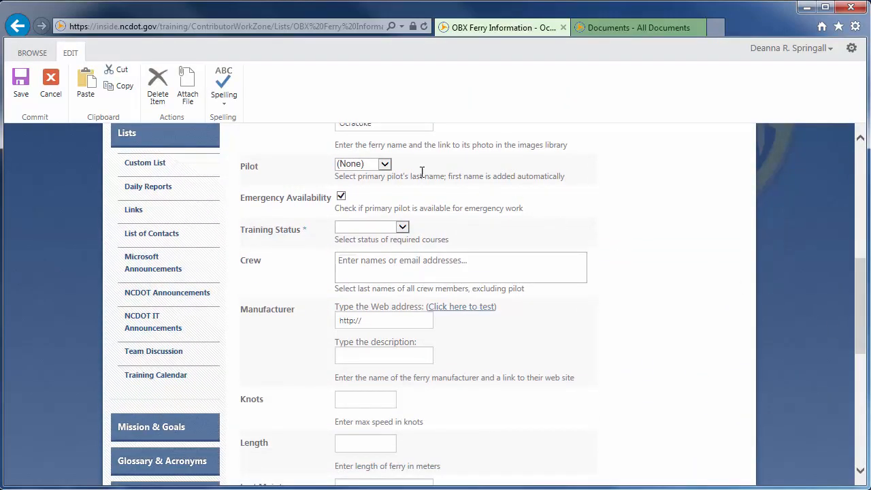
pyautogui.click(384, 163)
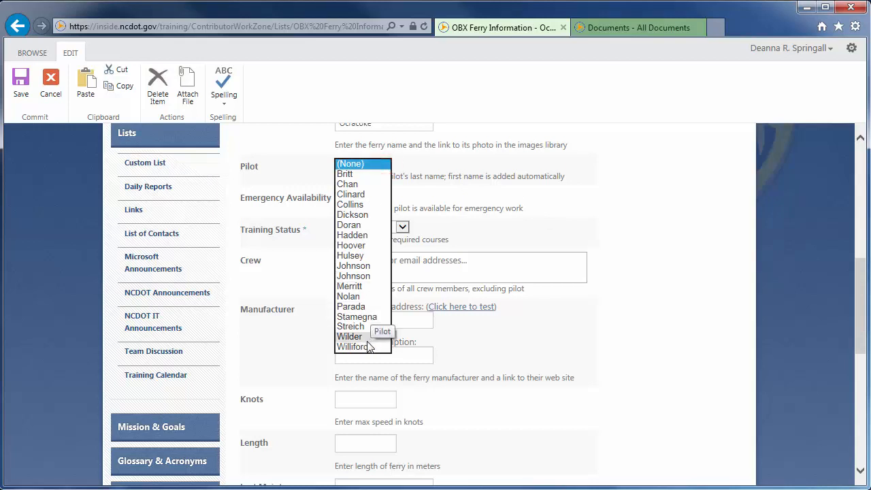
pyautogui.click(349, 336)
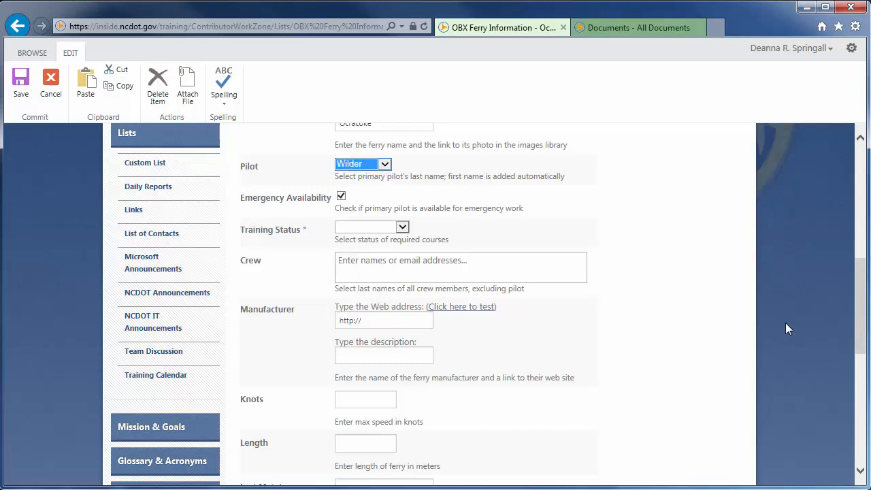
# Step: Set Training Status to Not Scheduled after the required-field check and save the item
pyautogui.scroll(-3)
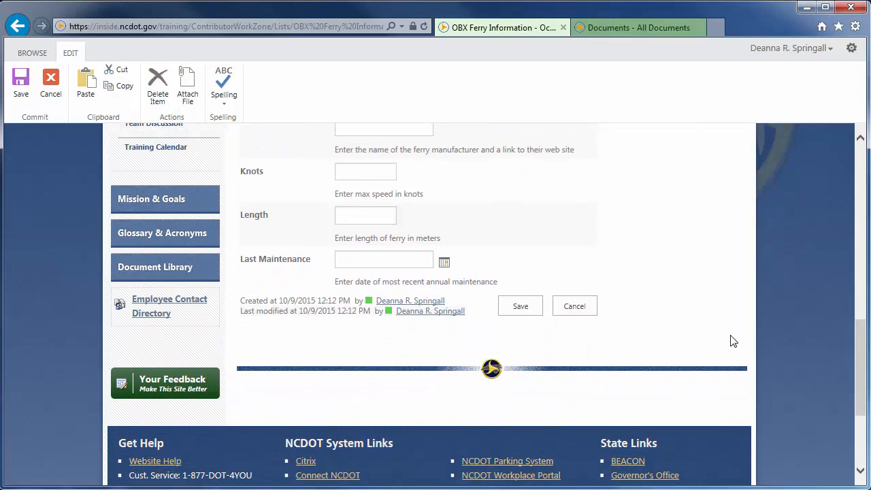
pyautogui.click(520, 304)
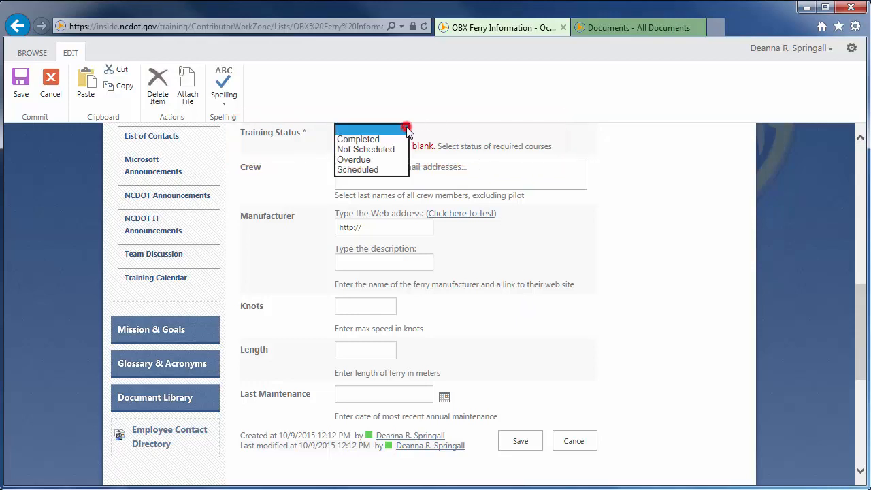
pyautogui.click(365, 149)
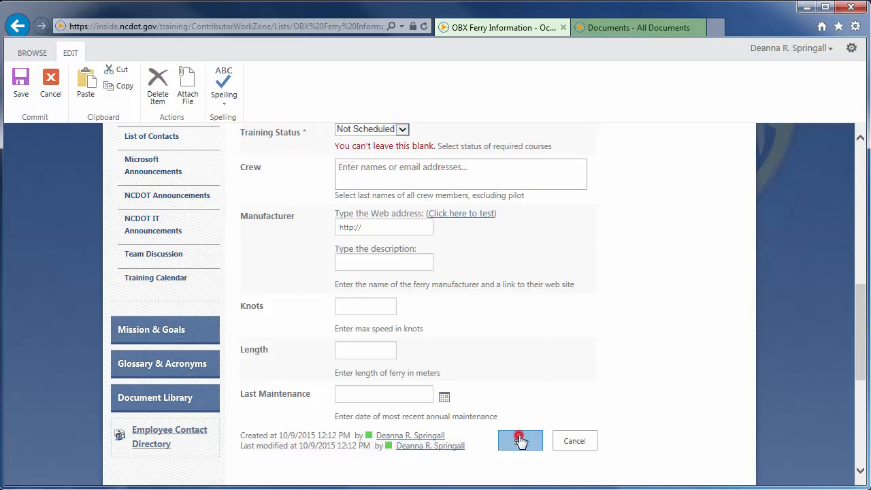
pyautogui.click(520, 441)
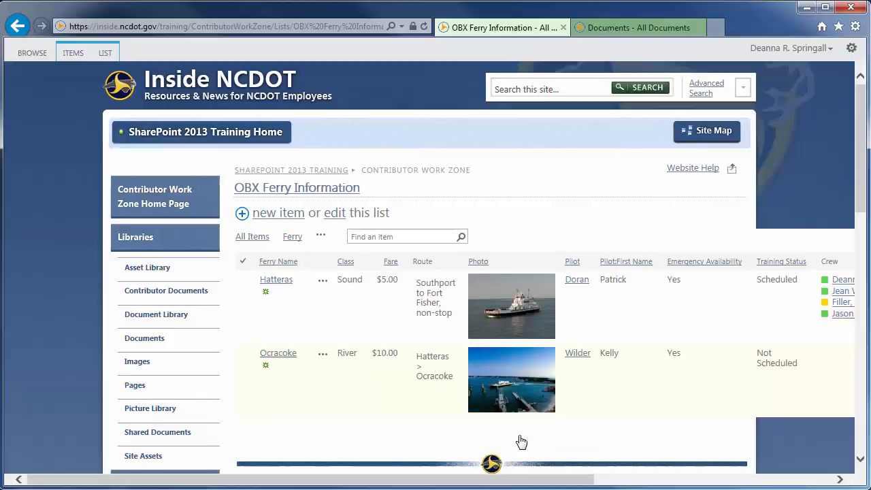
pyautogui.moveTo(470, 413)
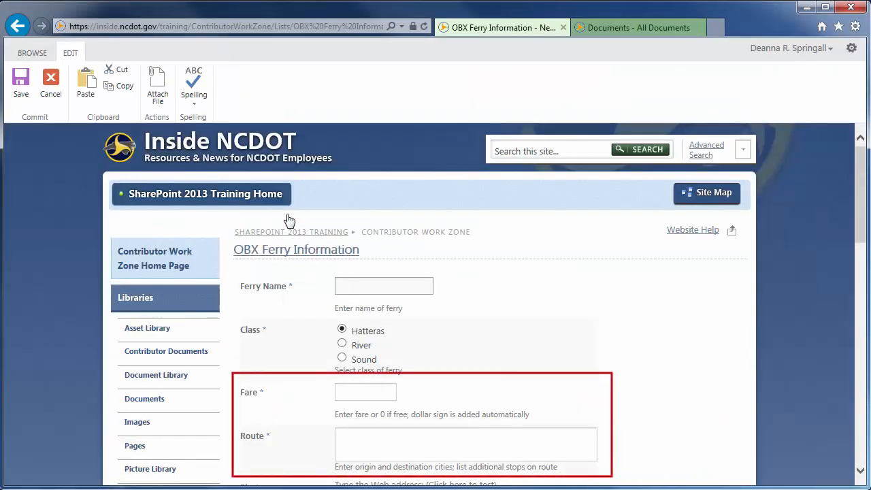
# Step: Cancel the new item and move Fare to position 4, after Route, in Column ordering
pyautogui.click(18, 25)
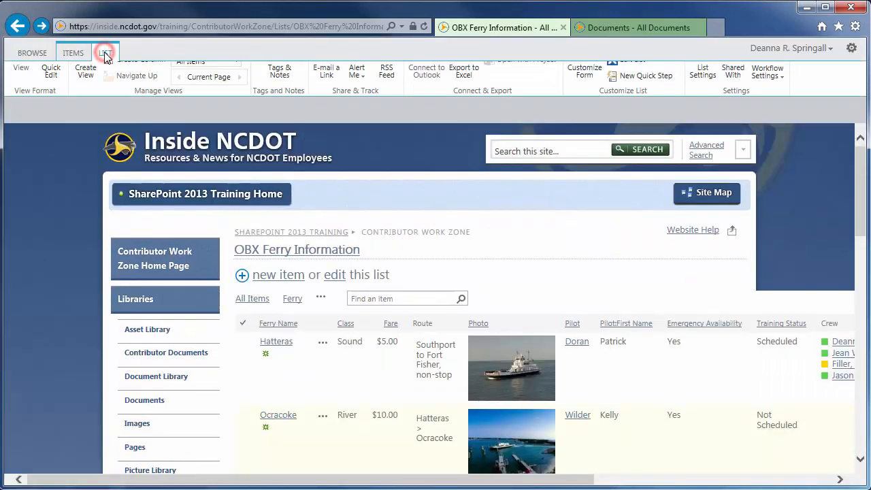
pyautogui.click(105, 52)
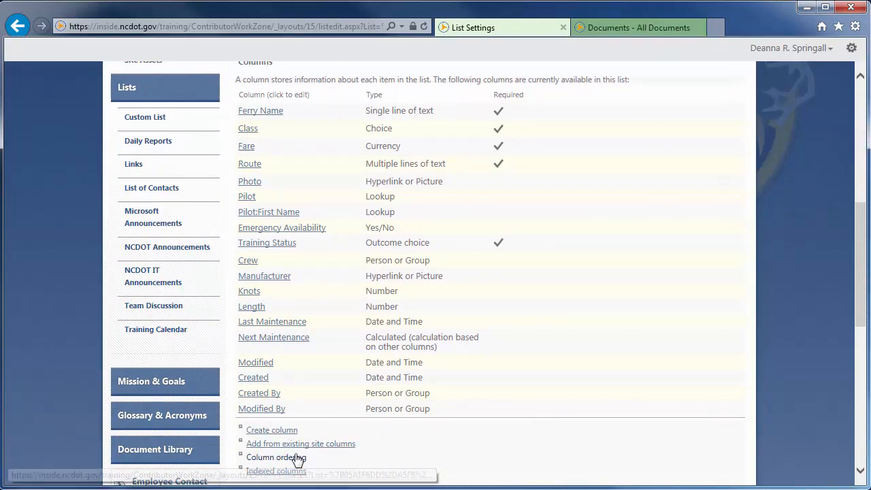
pyautogui.click(275, 457)
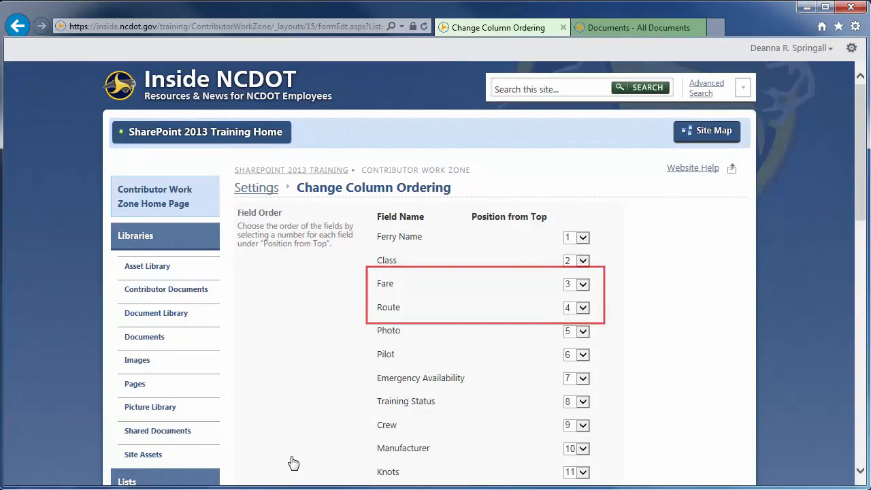
pyautogui.click(583, 308)
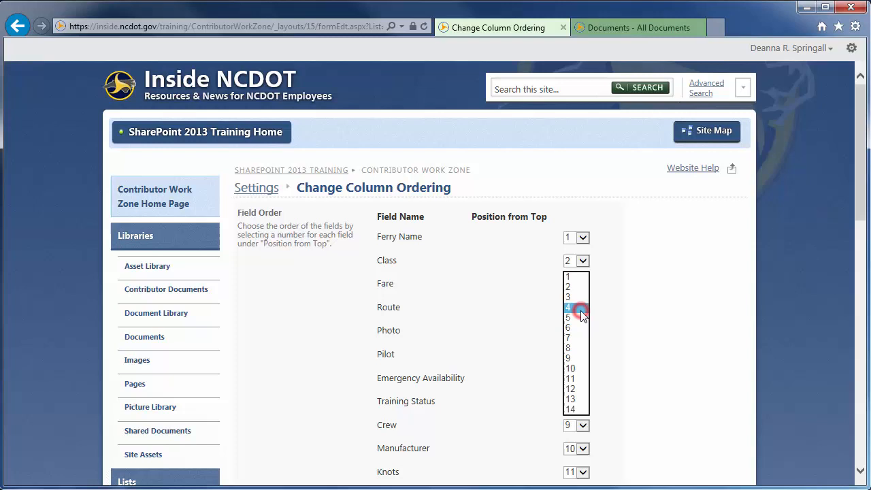
pyautogui.click(567, 308)
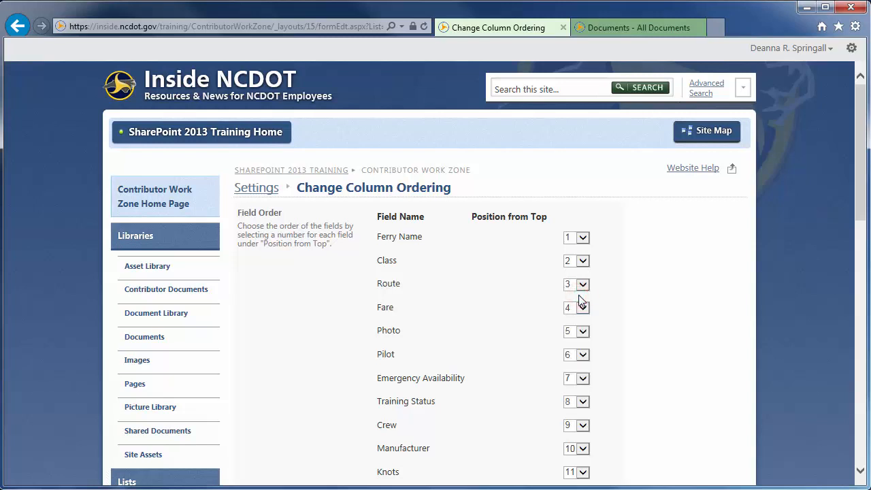
# Step: Confirm the new column order and return to the OBX Ferry Information list
pyautogui.scroll(-3)
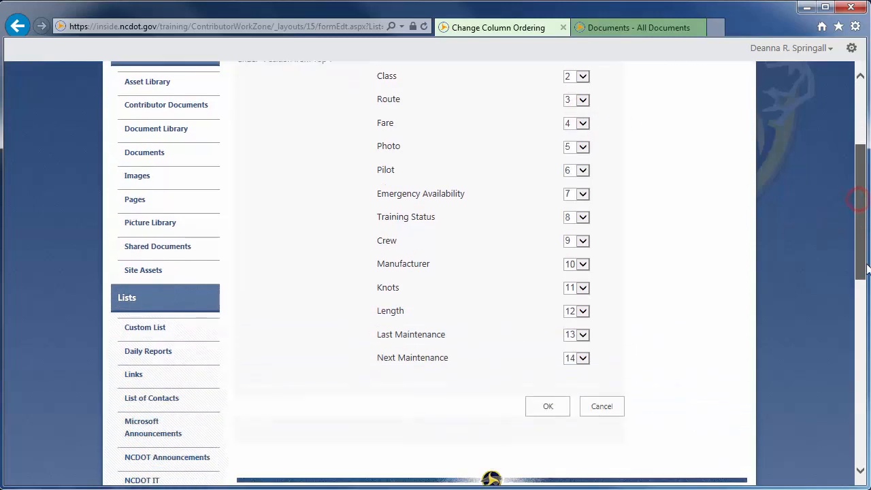
pyautogui.scroll(-3)
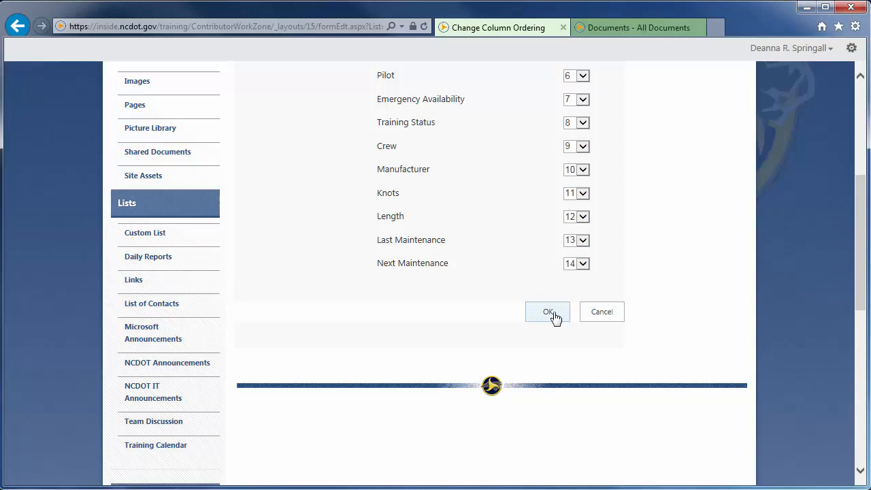
pyautogui.click(547, 312)
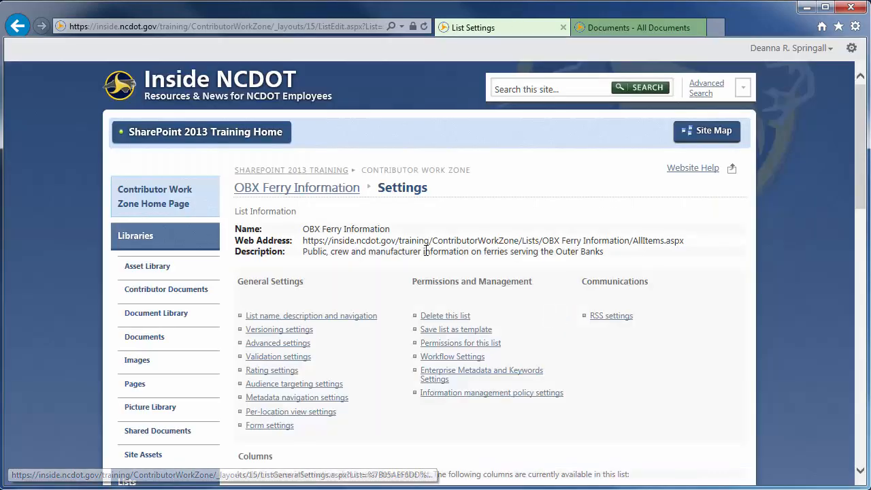
pyautogui.click(296, 188)
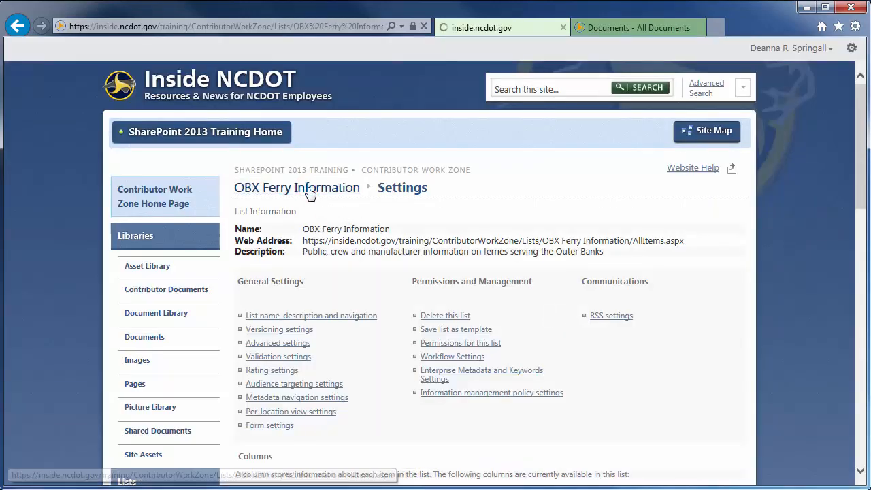
pyautogui.click(296, 188)
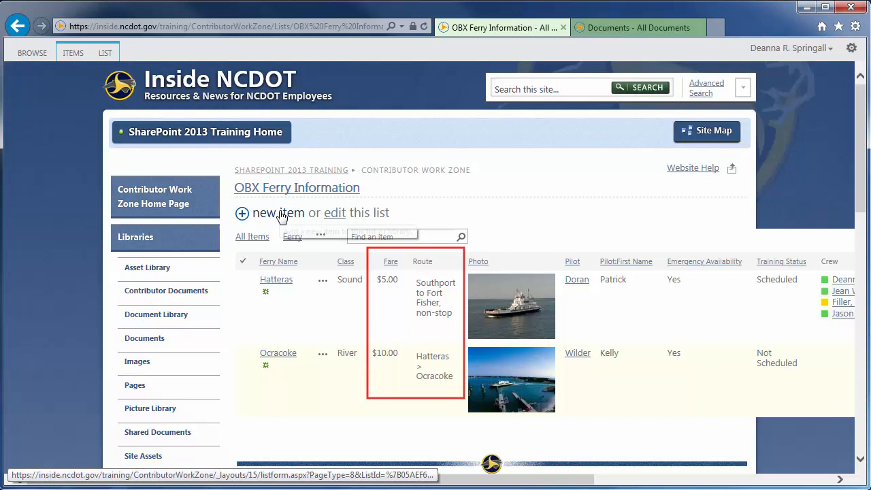
# Step: Reopen List Settings and scroll to the Columns section, where Route precedes Fare
pyautogui.click(276, 212)
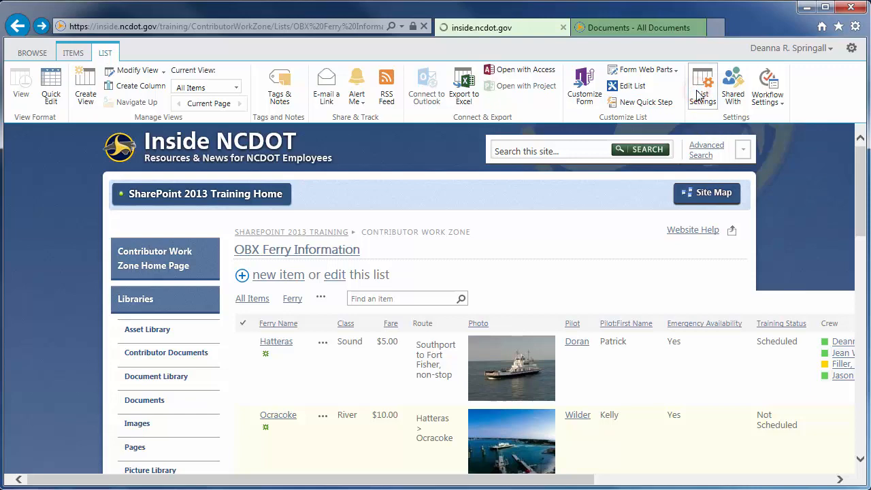
pyautogui.click(702, 84)
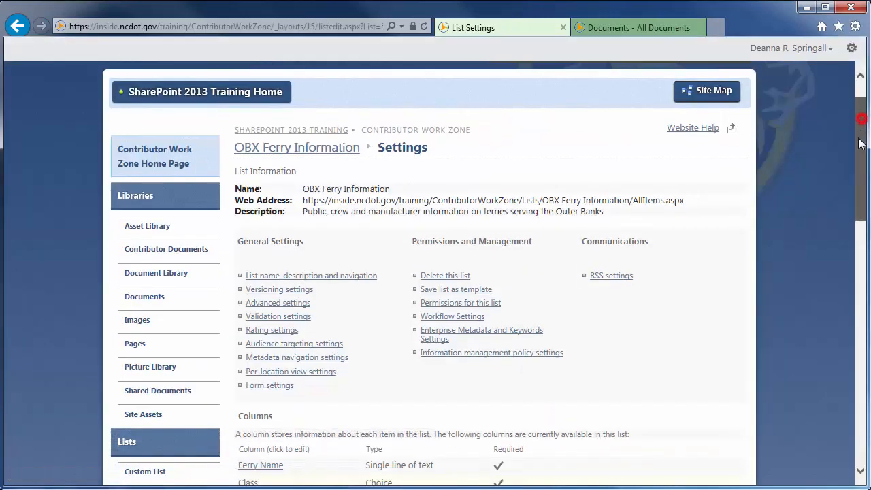
pyautogui.scroll(-3)
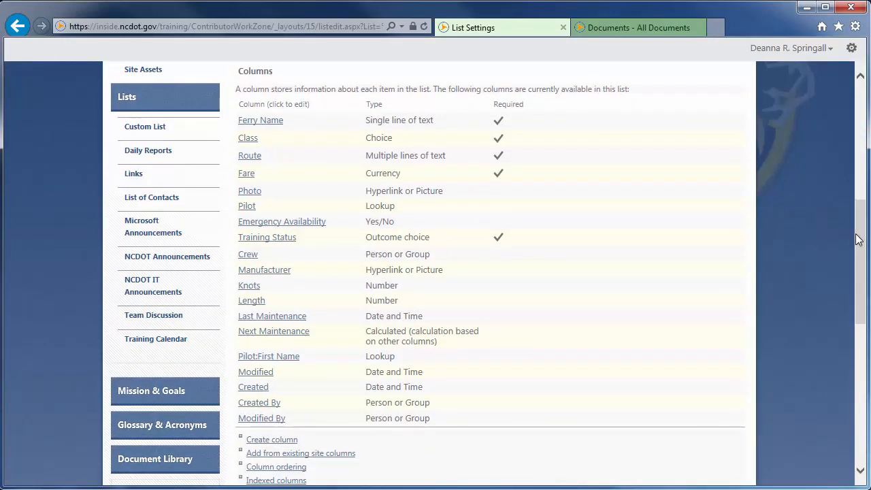
pyautogui.click(249, 285)
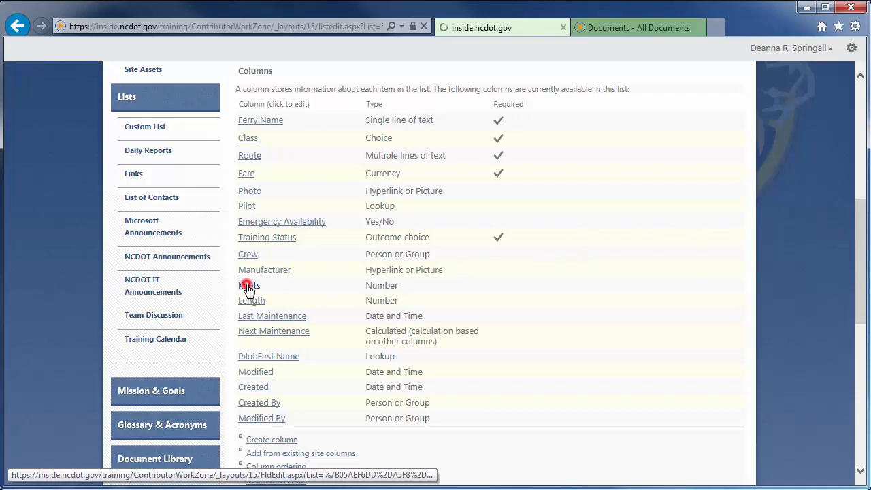
# Step: Start deleting the Knots column, cancel the deletion and leave the column page unchanged
pyautogui.click(248, 285)
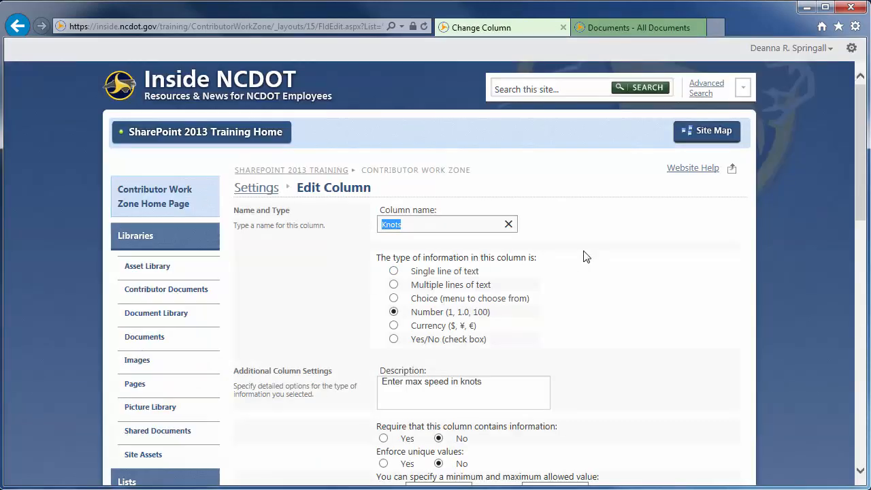
pyautogui.scroll(-3)
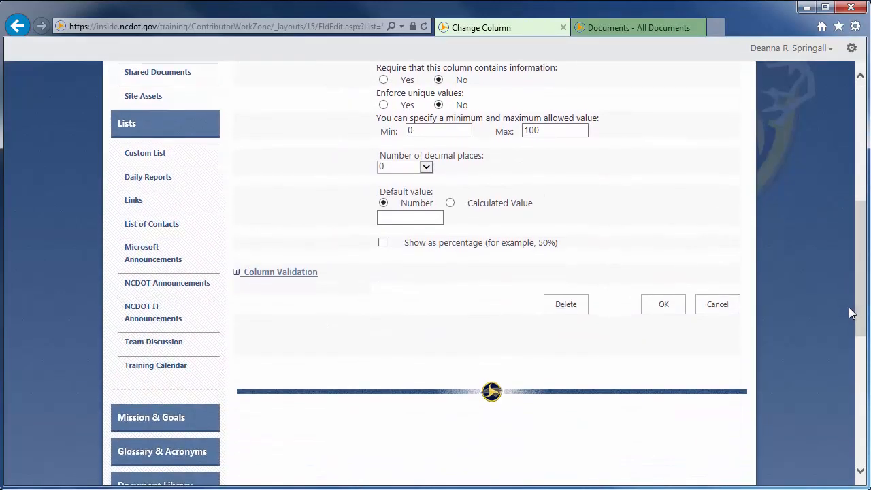
pyautogui.click(566, 304)
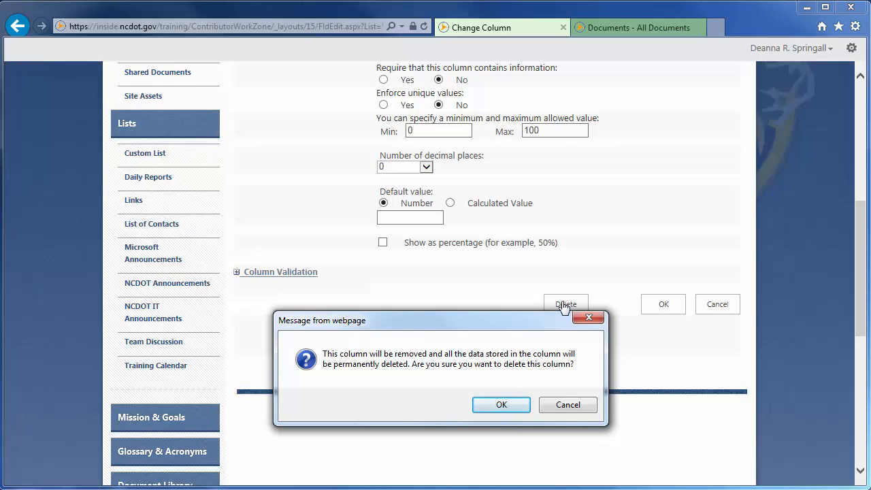
pyautogui.moveTo(568, 385)
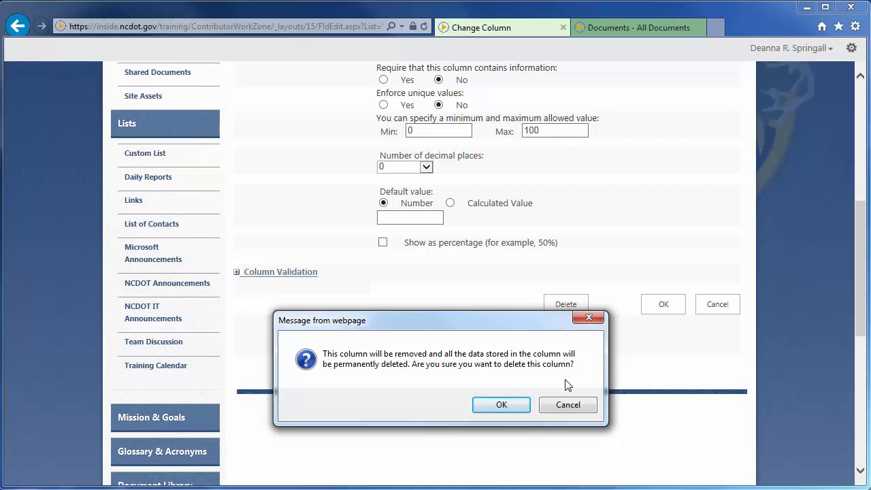
pyautogui.click(501, 404)
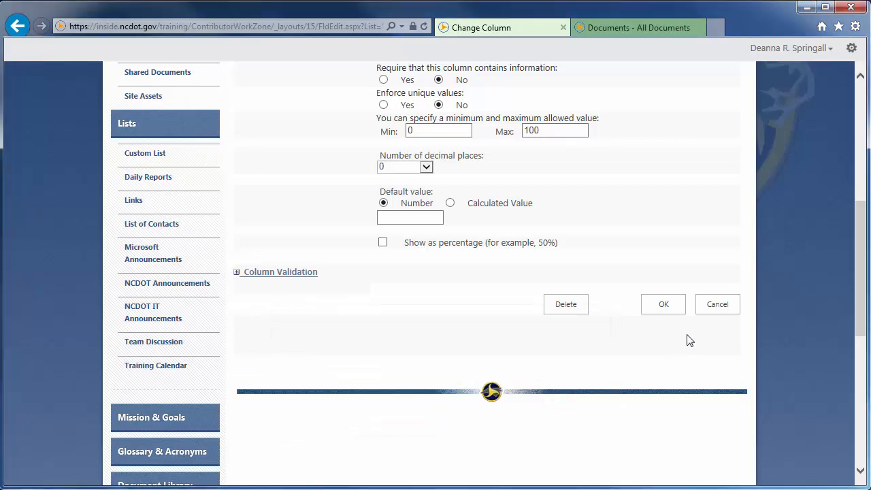
pyautogui.click(717, 304)
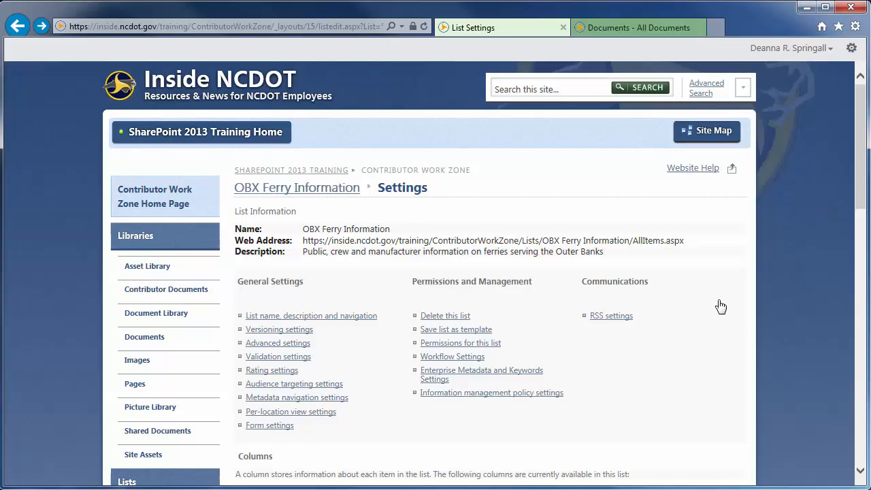
# Step: Go to the Documents library and reach its Column default value settings page
pyautogui.click(638, 27)
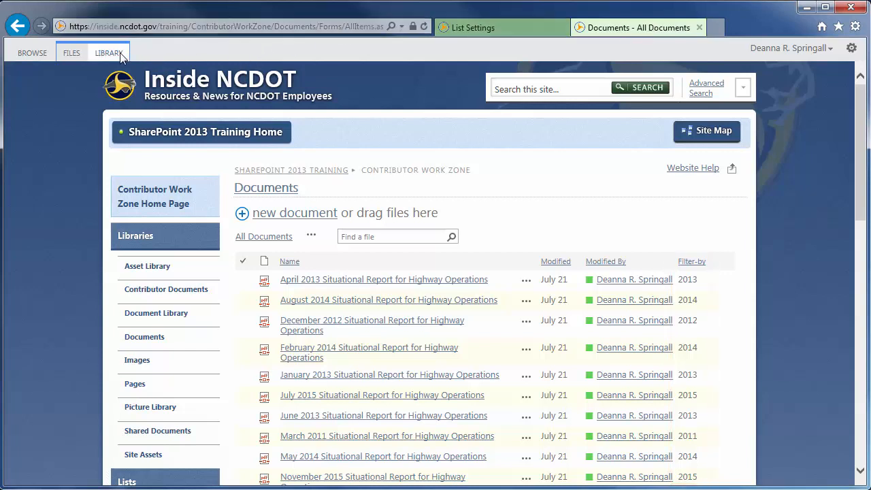
pyautogui.click(109, 53)
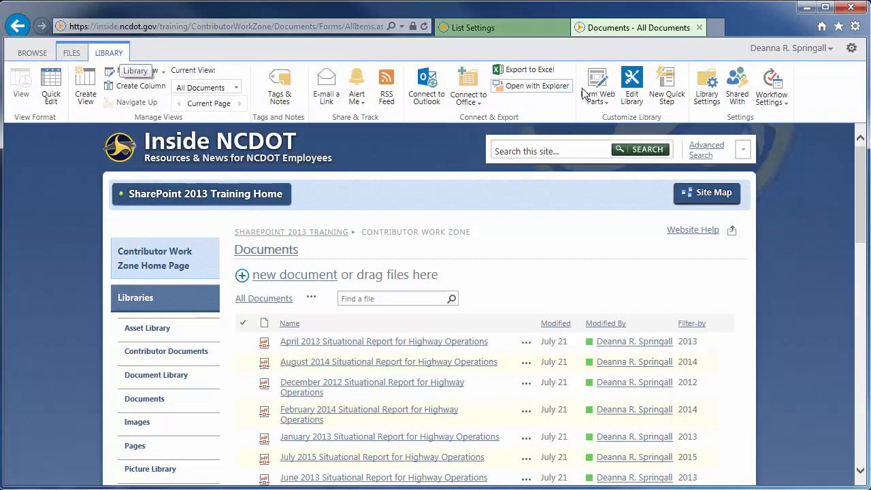
pyautogui.click(706, 84)
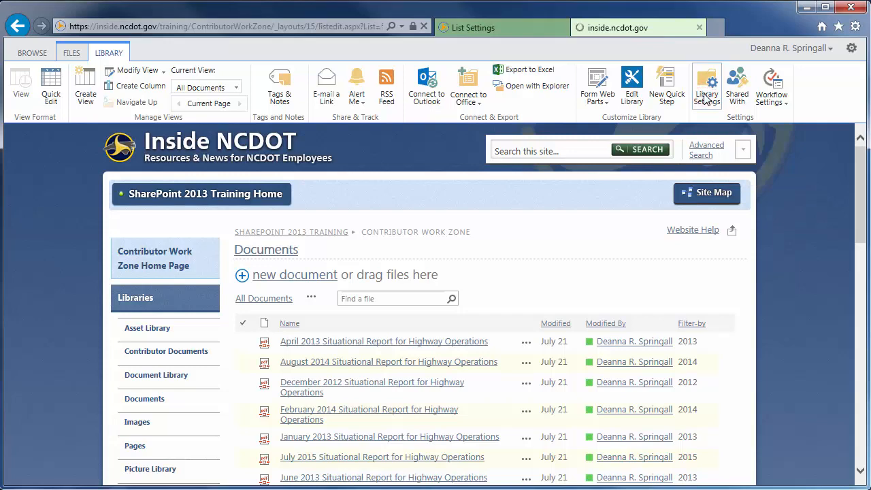
pyautogui.click(706, 85)
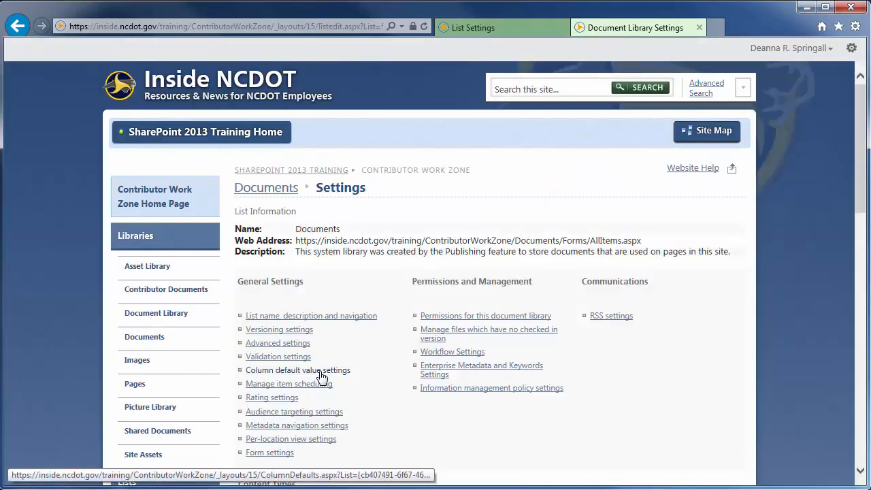
pyautogui.click(297, 370)
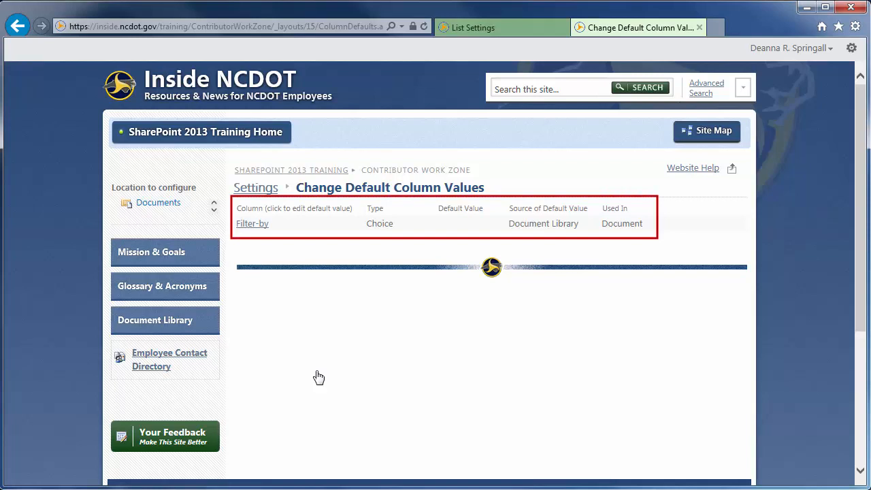
# Step: Give the Filter-by column a default value of 2015 and confirm it
pyautogui.click(251, 223)
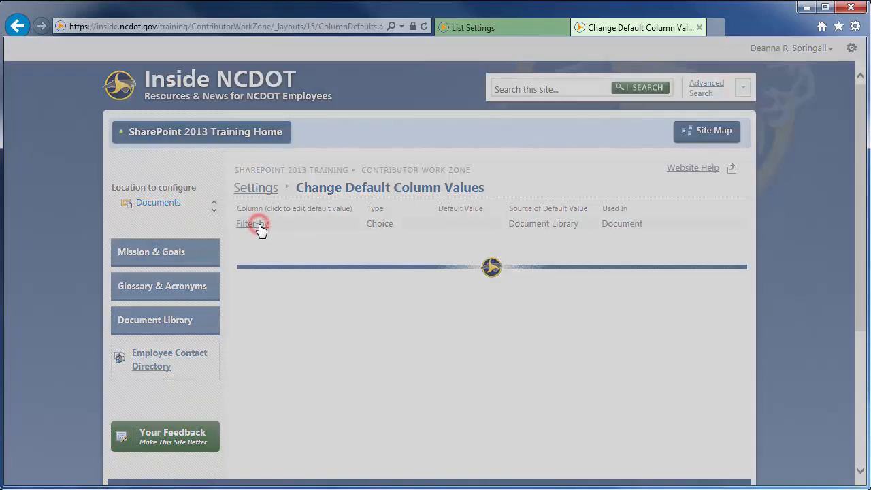
pyautogui.click(246, 223)
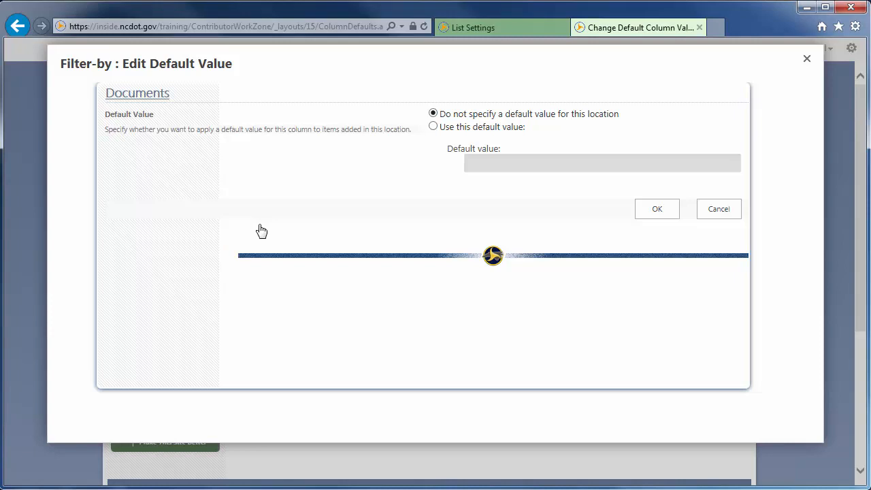
pyautogui.click(432, 126)
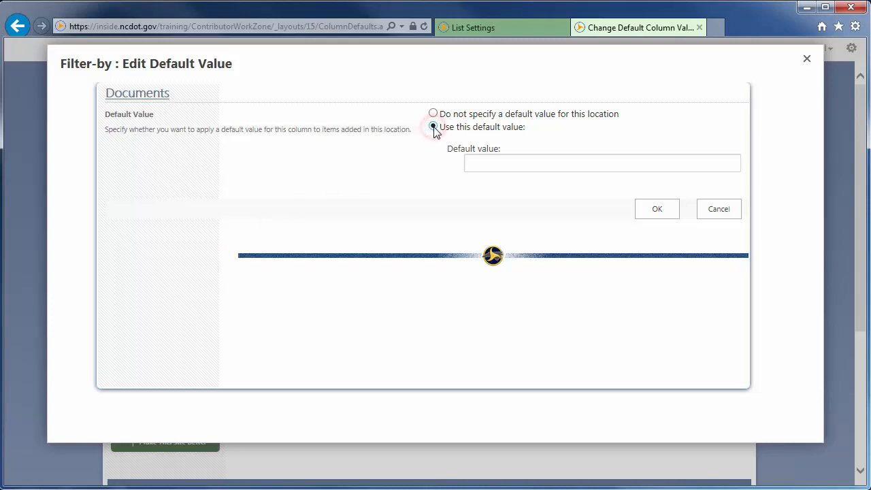
pyautogui.write('2')
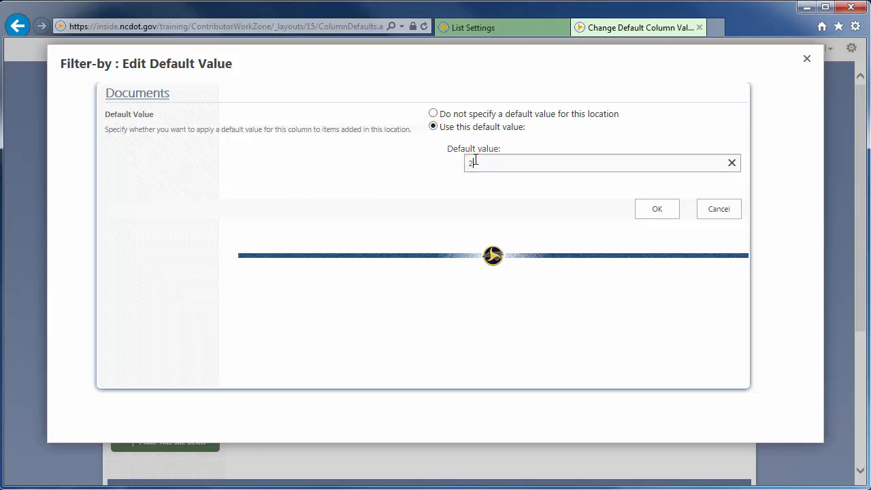
pyautogui.click(656, 208)
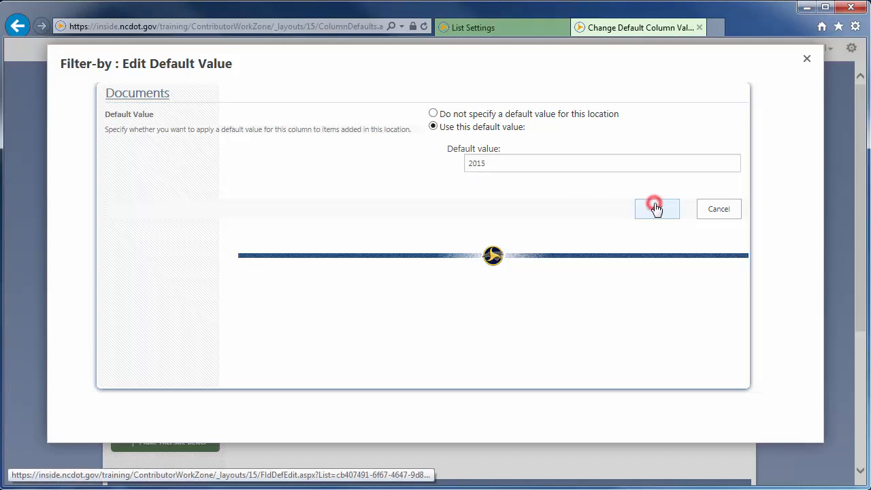
pyautogui.click(656, 209)
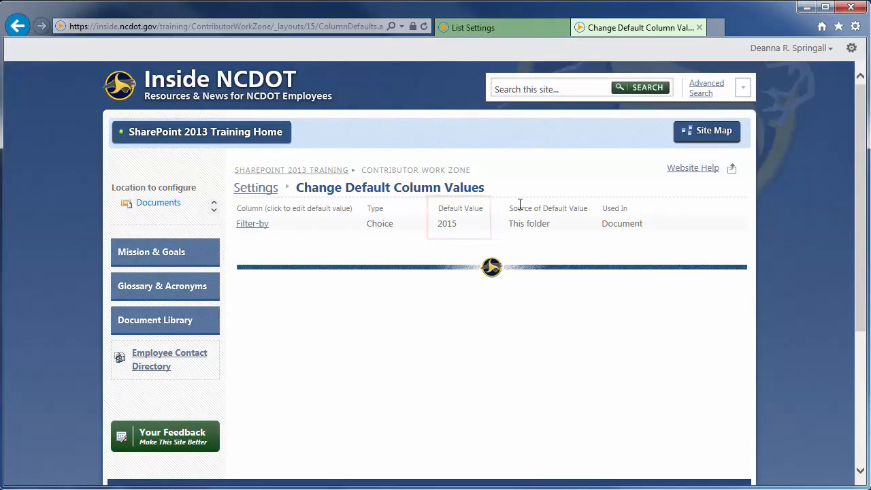
pyautogui.click(256, 187)
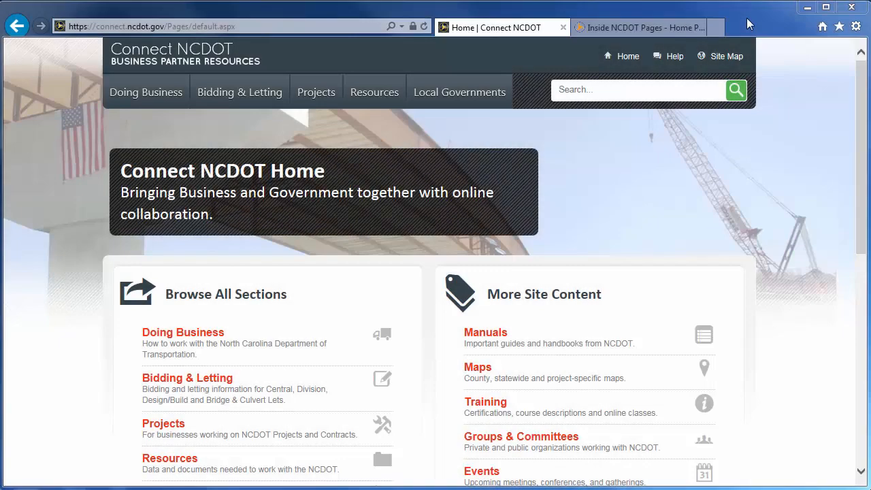
# Step: Visit Connect NCDOT's SharePoint Help page, then return to Inside NCDOT's Get Help footer
pyautogui.click(675, 56)
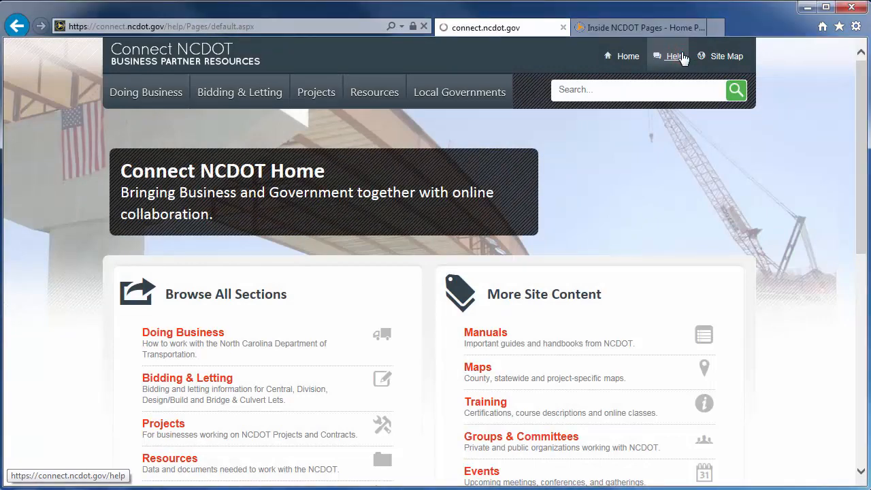
pyautogui.click(675, 56)
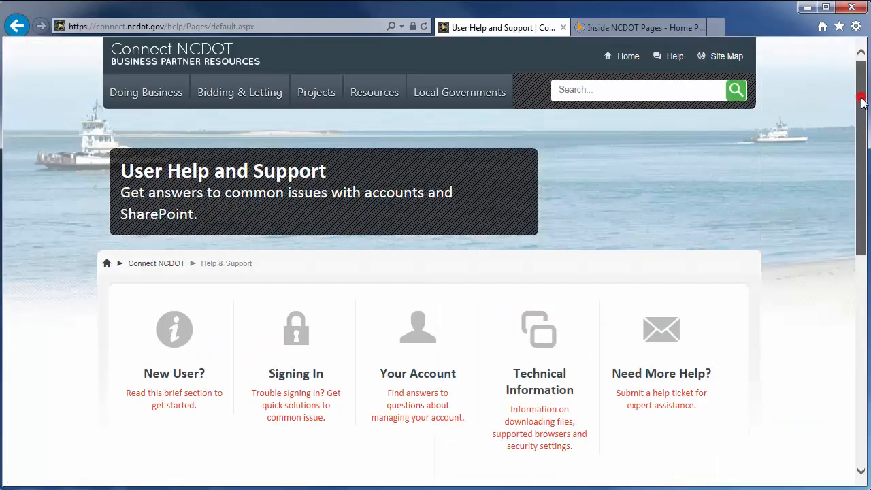
pyautogui.scroll(-3)
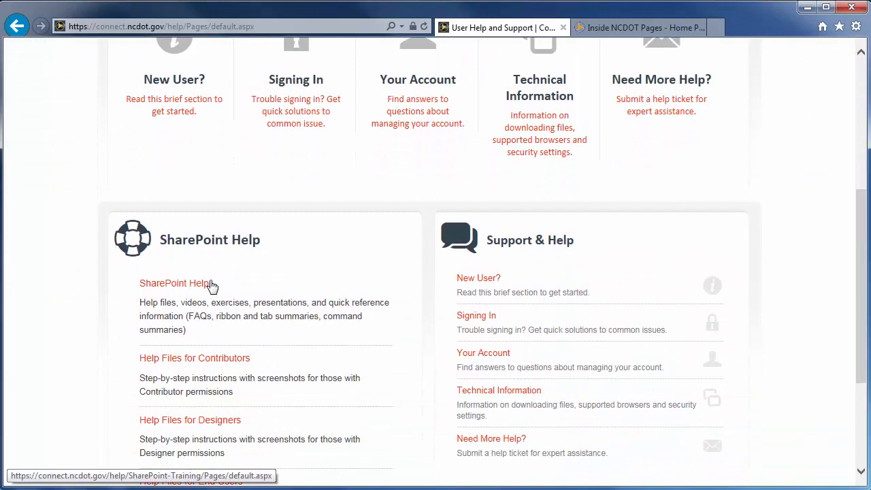
pyautogui.click(174, 283)
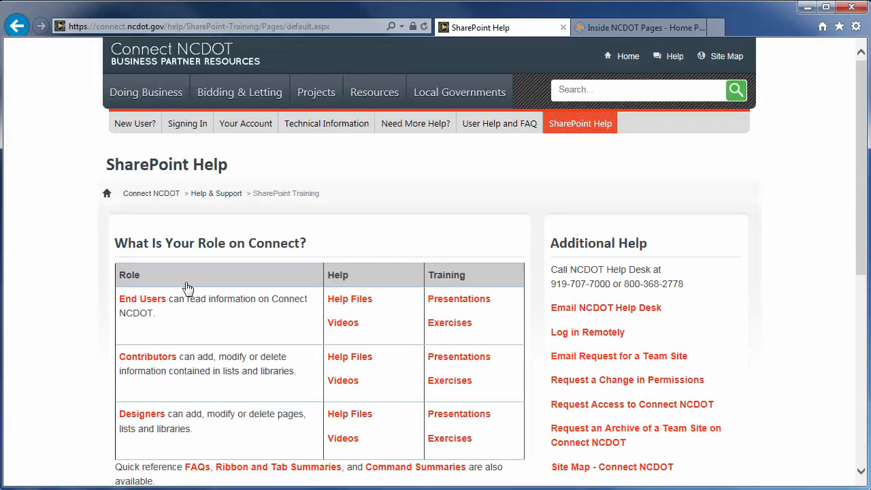
pyautogui.click(637, 27)
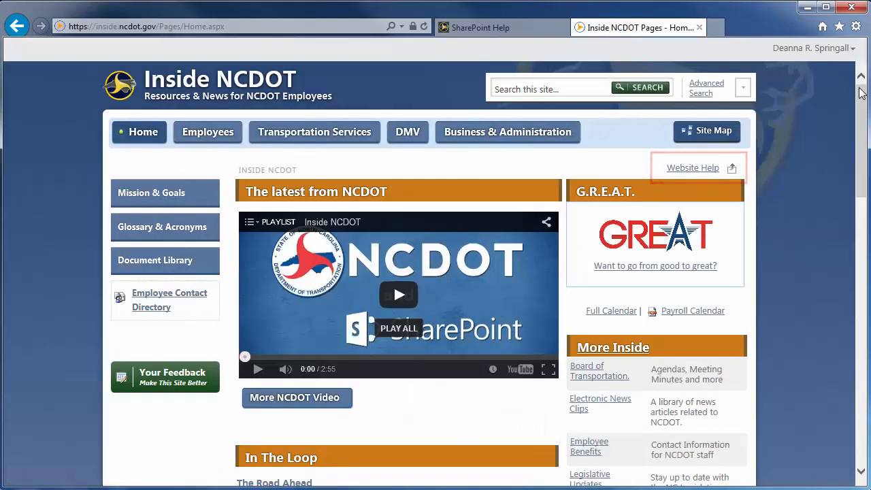
pyautogui.scroll(-3)
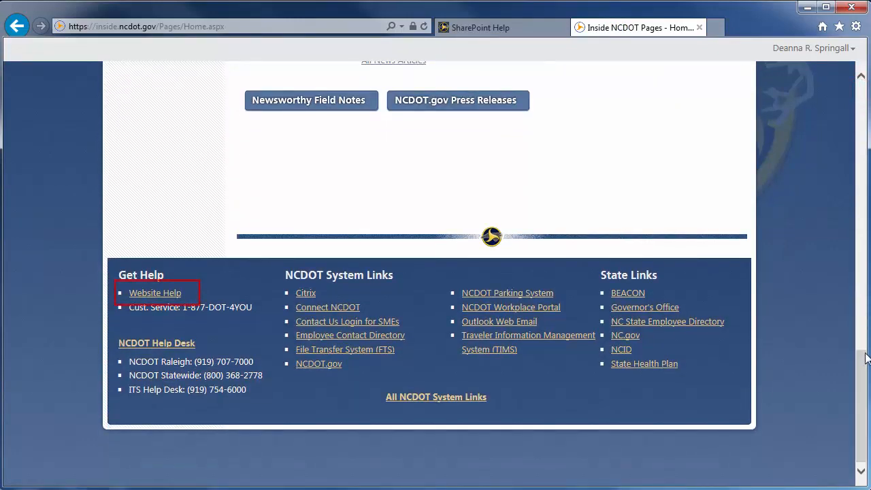